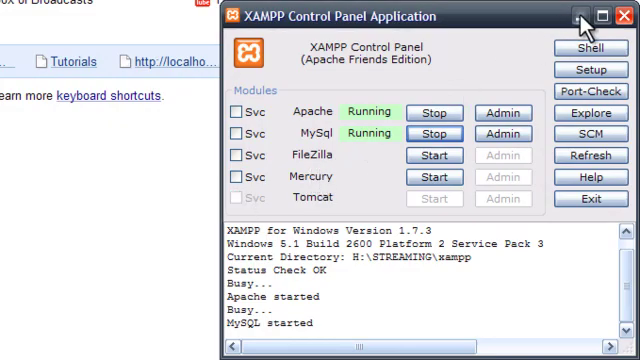
# Minimize the XAMPP Control Panel with Apache and MySQL confirmed running
pyautogui.click(572, 12)
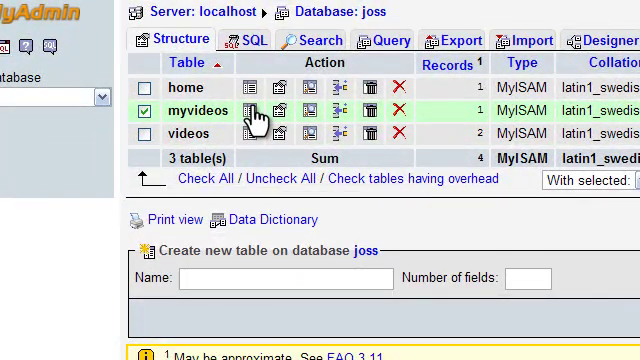
# Browse the myvideos table in the joss database to see its PS TEST row
pyautogui.click(230, 110)
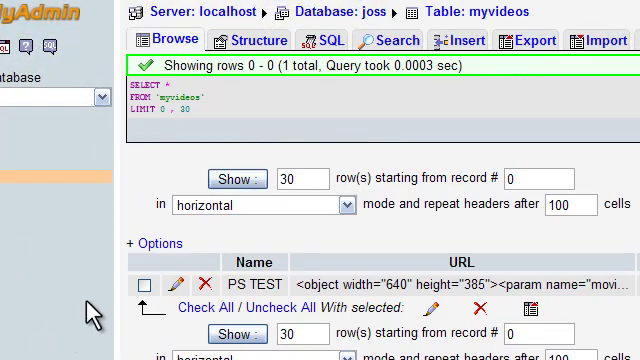
pyautogui.scroll(-3)
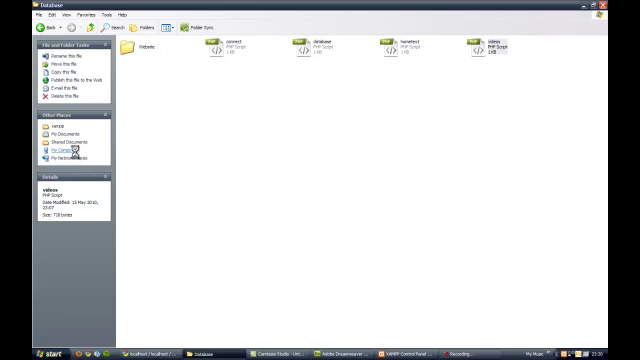
# Select the videos file in Explorer and bring up its Open With choices
pyautogui.click(64, 148)
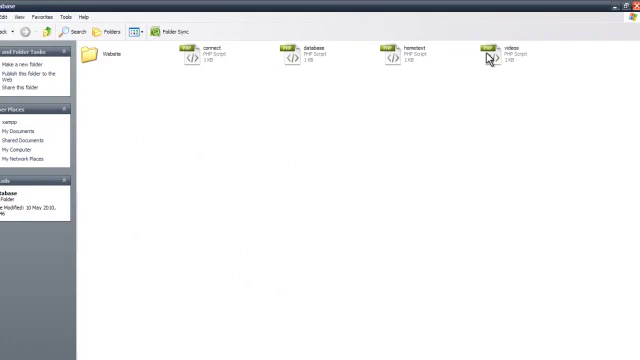
pyautogui.click(492, 54)
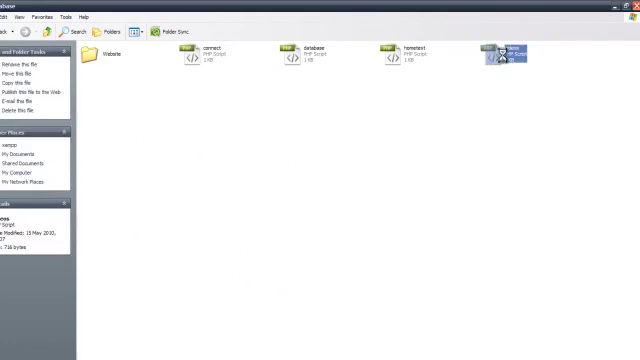
pyautogui.rightClick(504, 52)
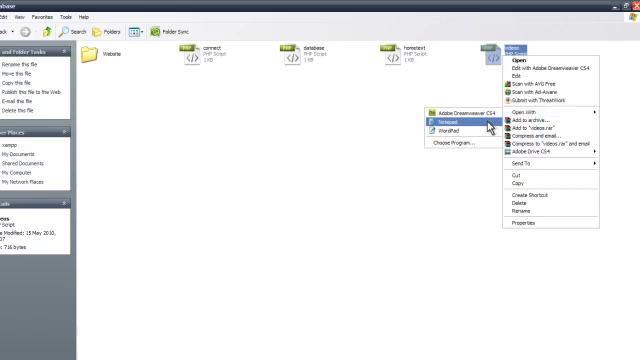
# Open the videos file in Notepad to review its joss connection, query and echo code
pyautogui.click(442, 128)
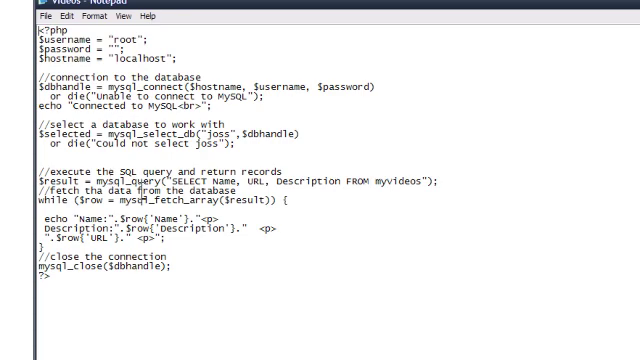
pyautogui.moveTo(416, 204)
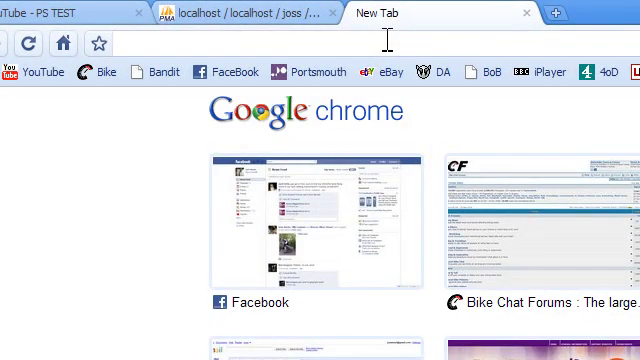
# Load localhost/xampp/database/videos.php showing the PS TEST name and description
pyautogui.write('lo')
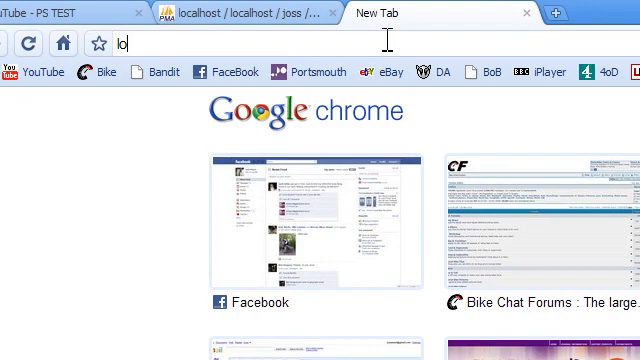
pyautogui.write('calhost/xampp/database/videos.php')
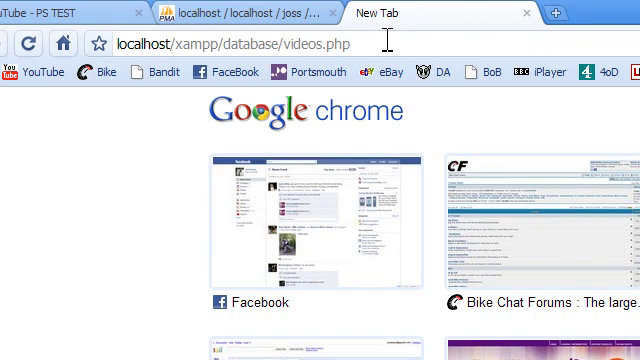
pyautogui.press('Return')
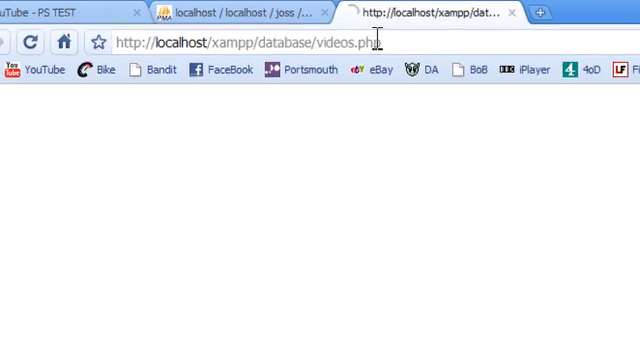
pyautogui.press('Return')
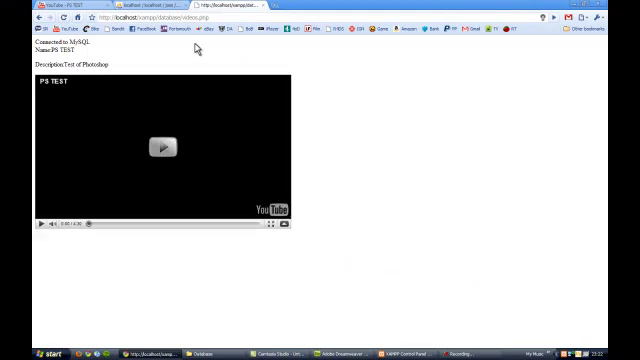
# Play, resume and pause the embedded YouTube video on videos.php
pyautogui.click(162, 144)
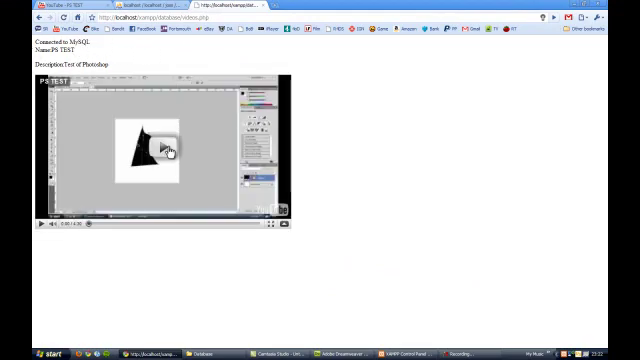
pyautogui.click(164, 148)
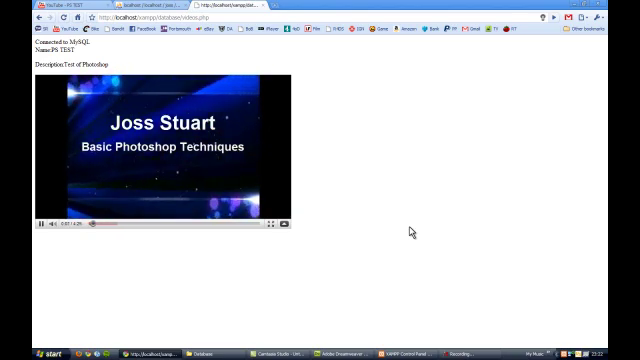
pyautogui.click(40, 226)
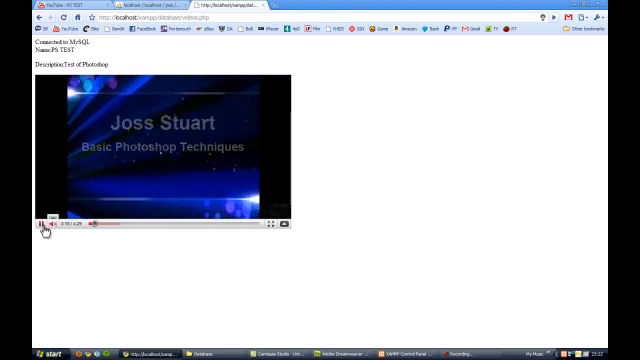
pyautogui.click(44, 228)
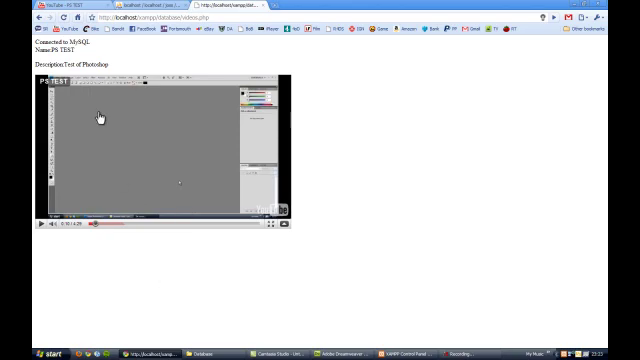
pyautogui.click(198, 352)
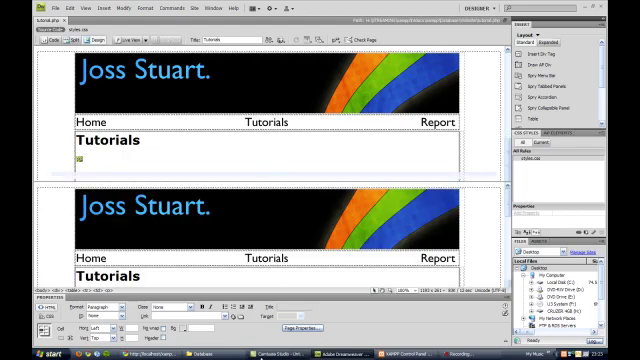
# Switch the Tutorials page to Split view showing PHP code beside the design
pyautogui.click(38, 42)
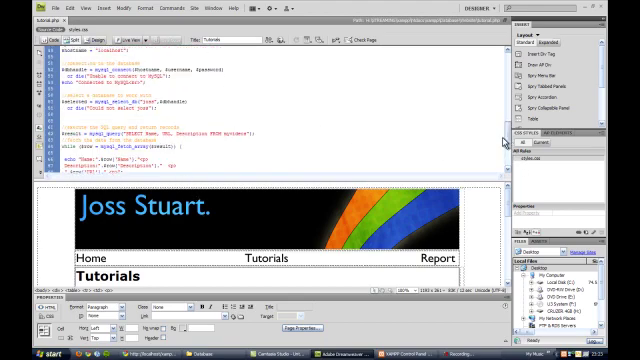
pyautogui.click(44, 40)
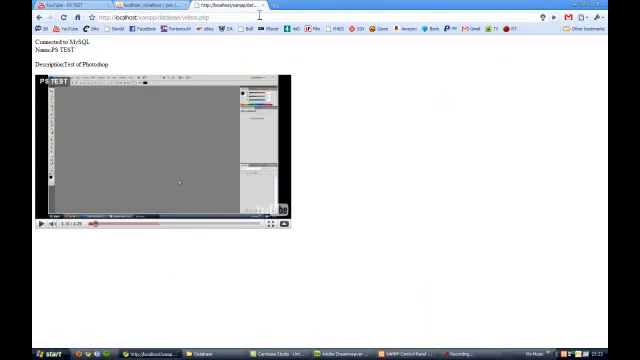
# Load the localhost/xampp/database website tutorials page in a new tab
pyautogui.click(560, 14)
pyautogui.write('localhost/xampp/database/website')
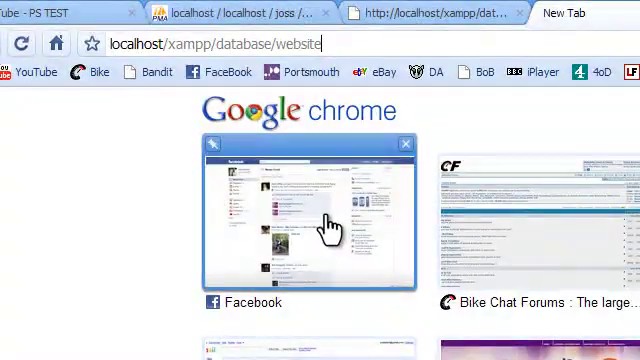
pyautogui.write('t')
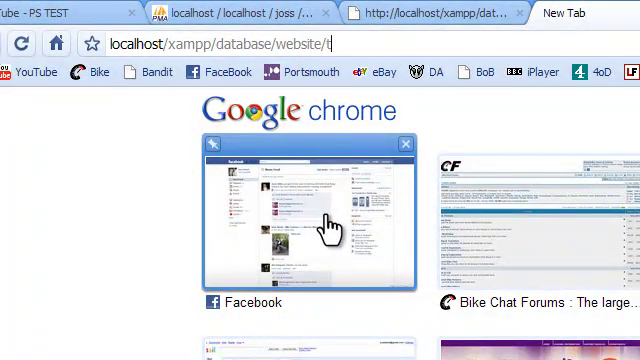
pyautogui.write('utorials.php')
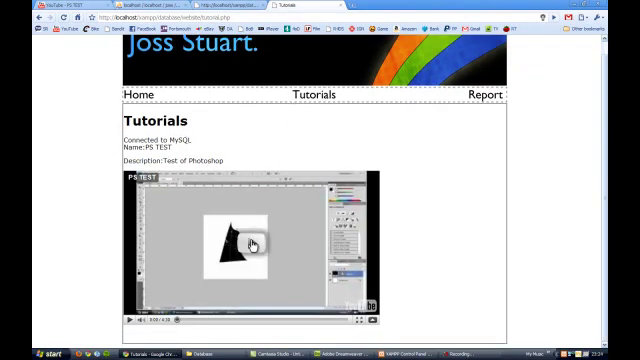
# Start the YouTube video embedded in the Tutorials page
pyautogui.click(244, 244)
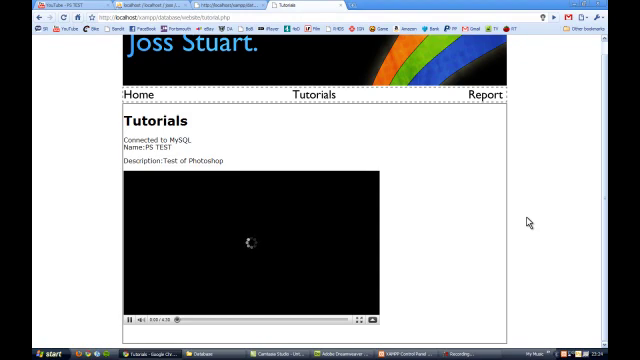
pyautogui.moveTo(62, 200)
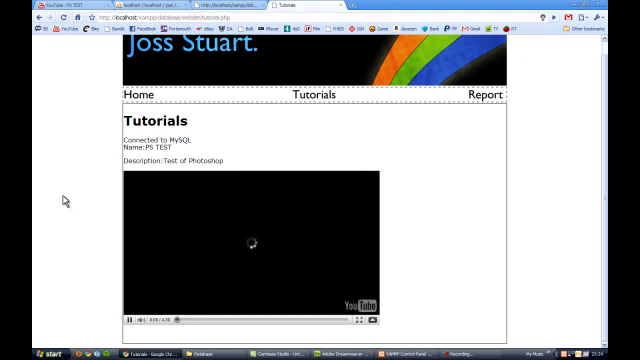
pyautogui.moveTo(410, 288)
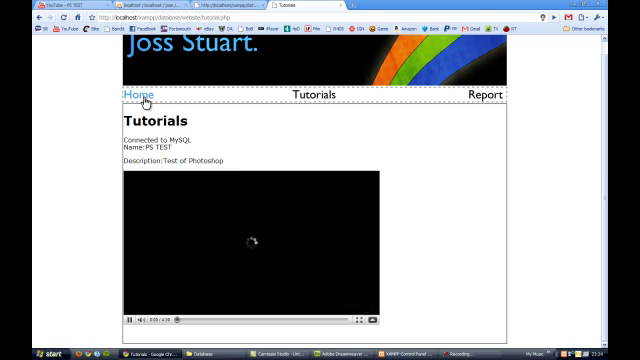
pyautogui.click(136, 96)
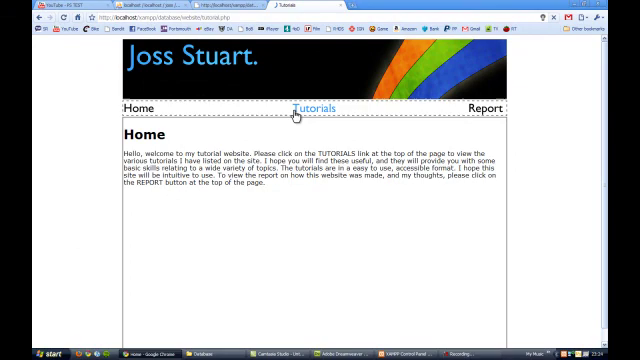
pyautogui.click(312, 106)
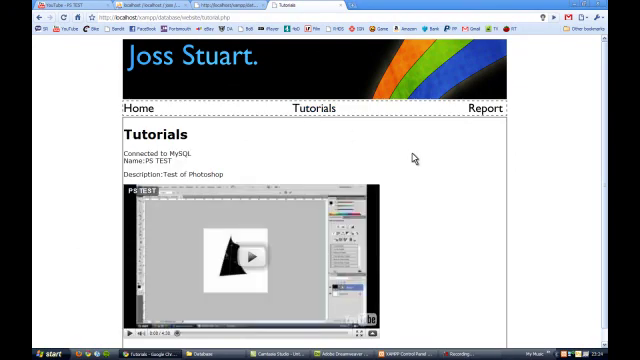